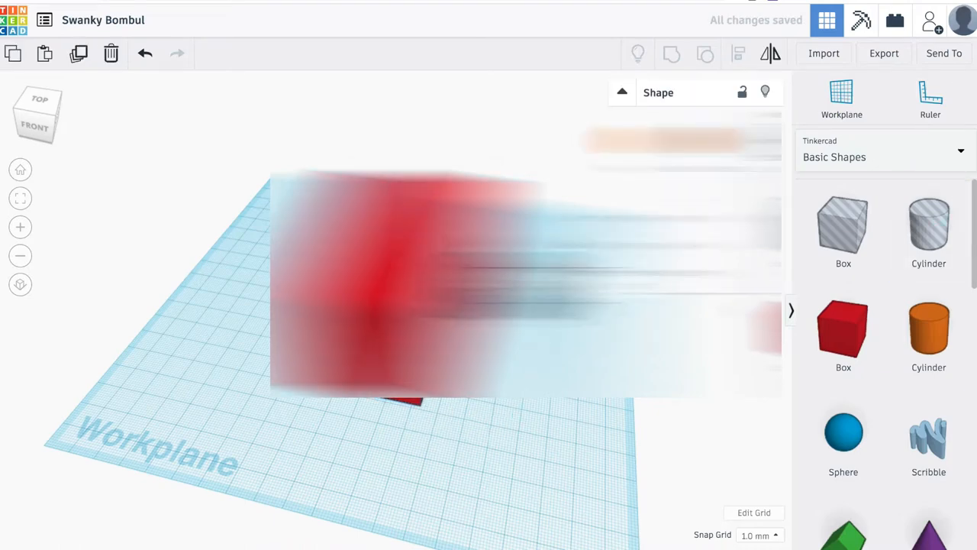
# Calculate ten coin thicknesses in the Spotlight calculator: 3.4×10 = 34.
pyautogui.write('calculator')
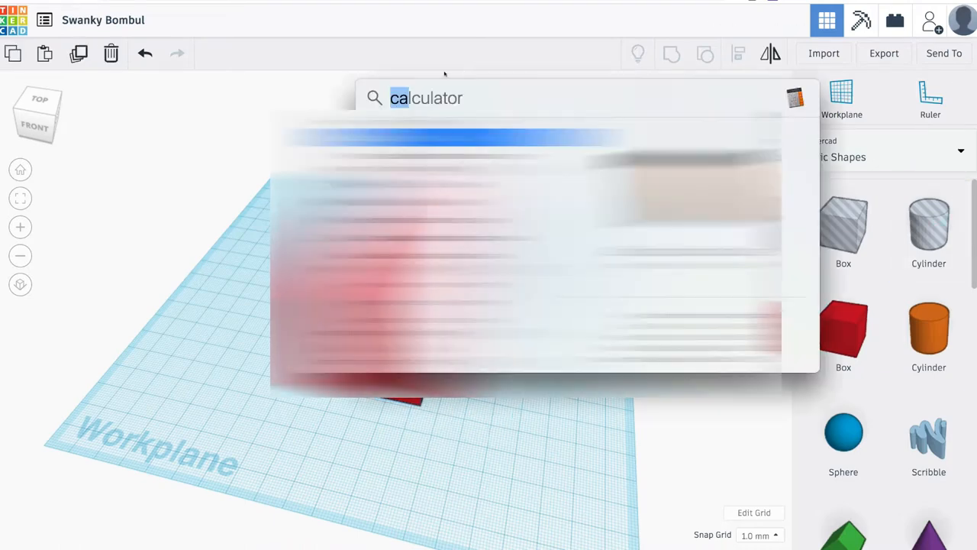
pyautogui.write('3.4*5')
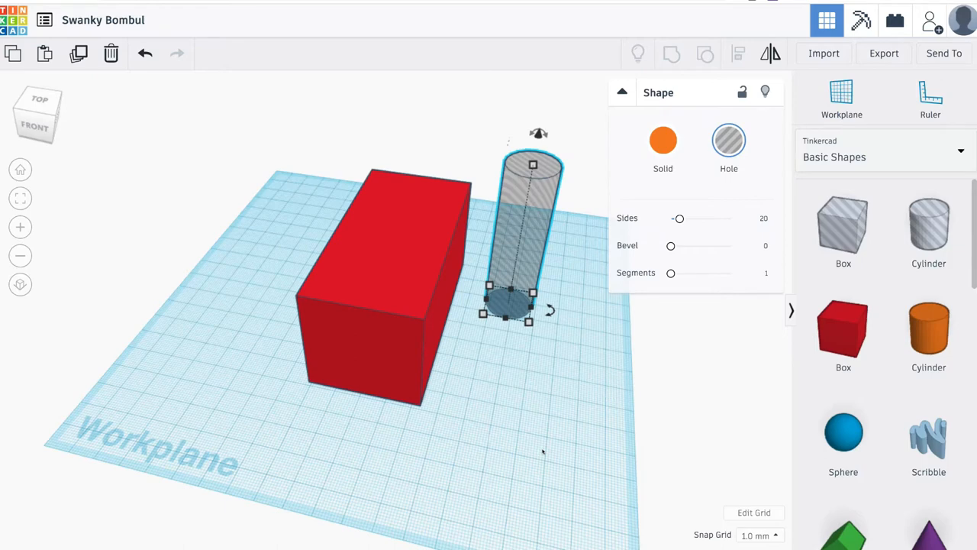
pyautogui.moveTo(585, 424)
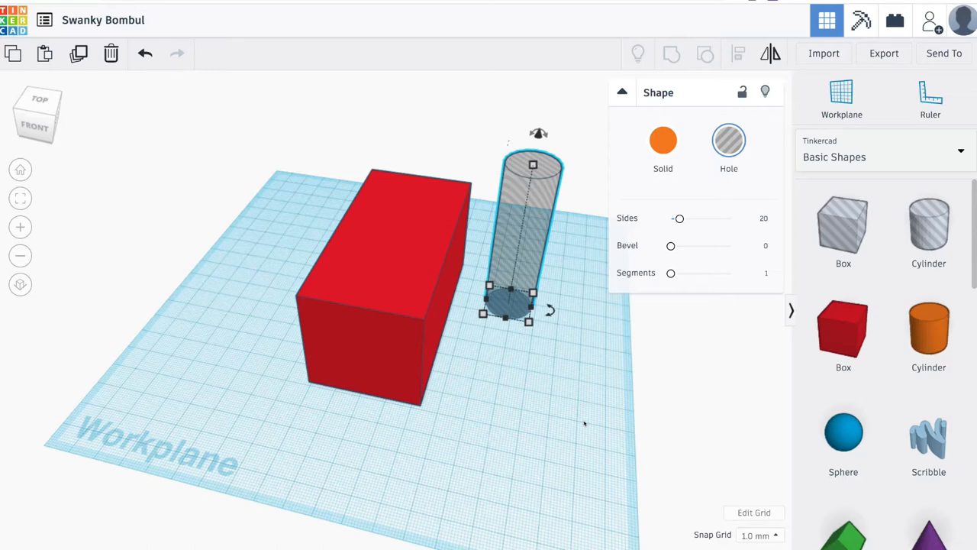
pyautogui.write('3.4*10')
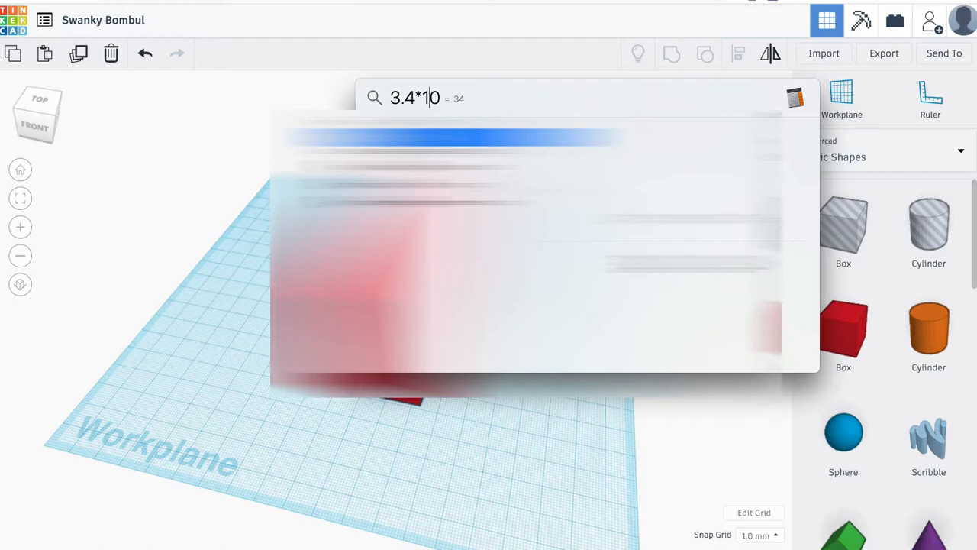
# Extend the calculation by adding the extra length to get the total box length.
pyautogui.write('+22')
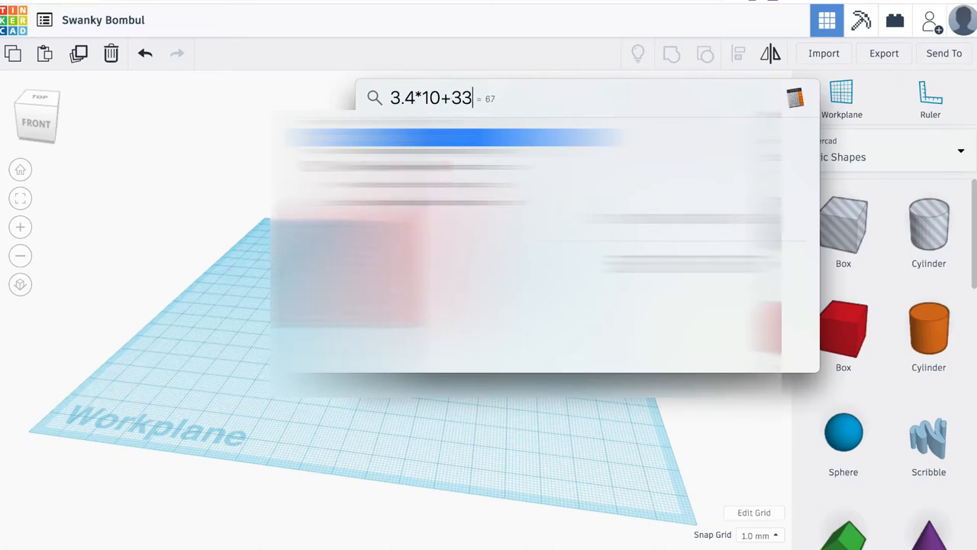
pyautogui.moveTo(664, 428)
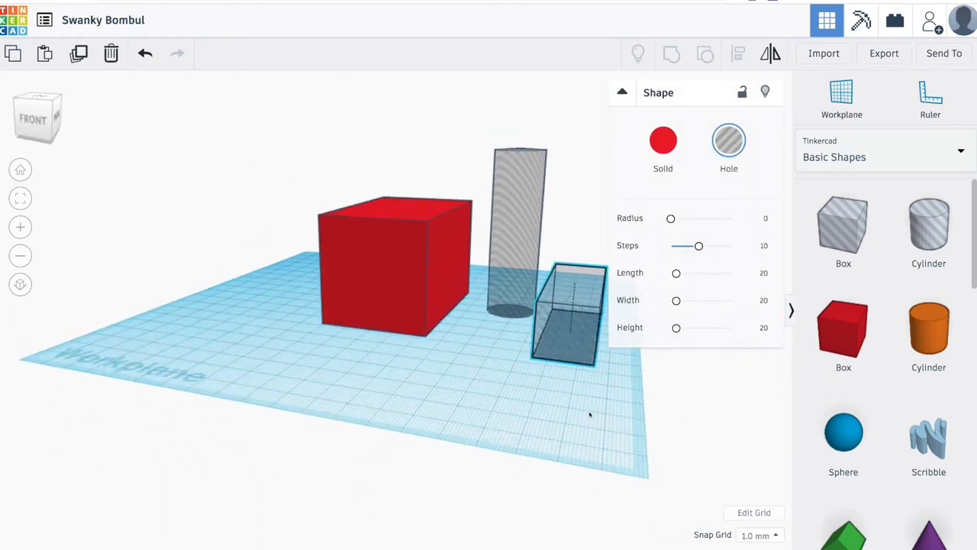
# Select the new box-shaped hole and zoom the view to fit the cylinder hole inside it.
pyautogui.click(565, 313)
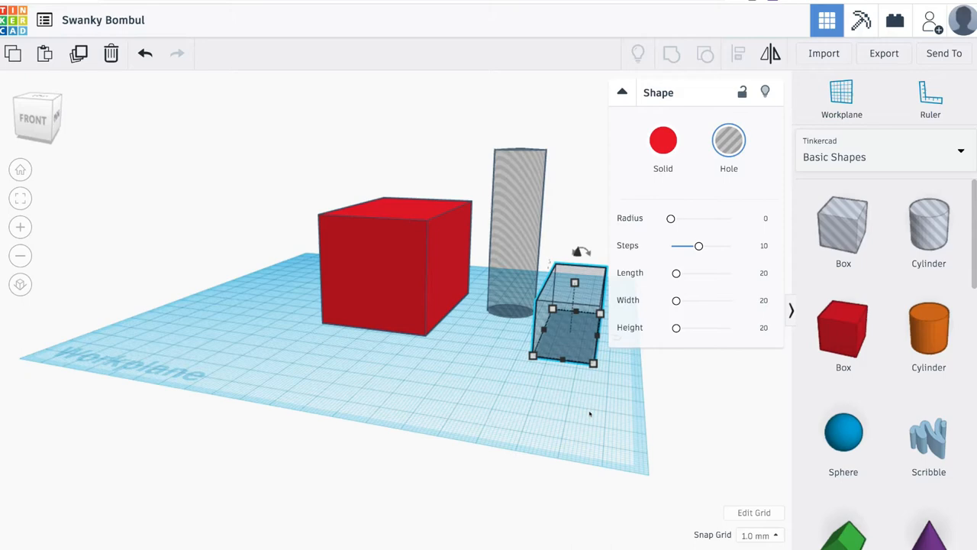
pyautogui.scroll(-3)
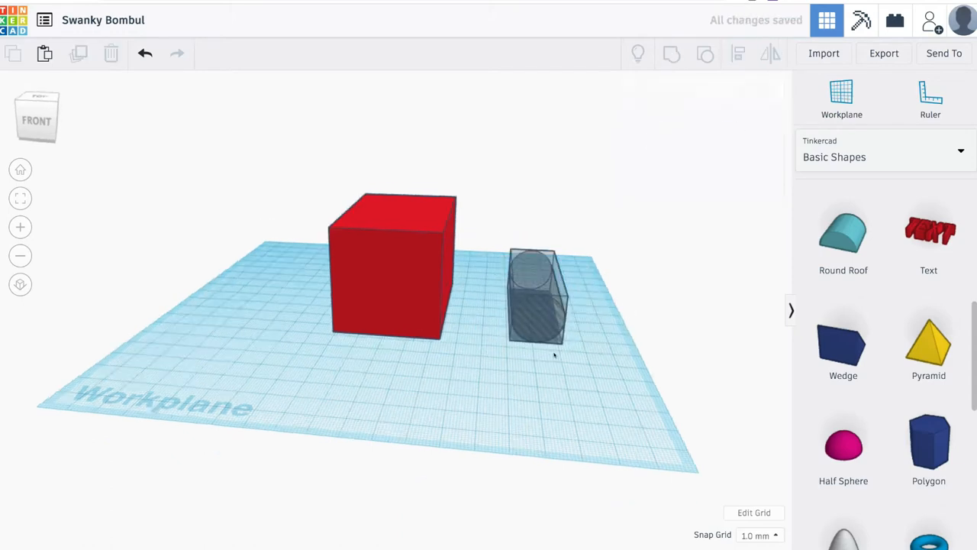
# Group a box hole with the red box to cut out its interior.
pyautogui.click(535, 294)
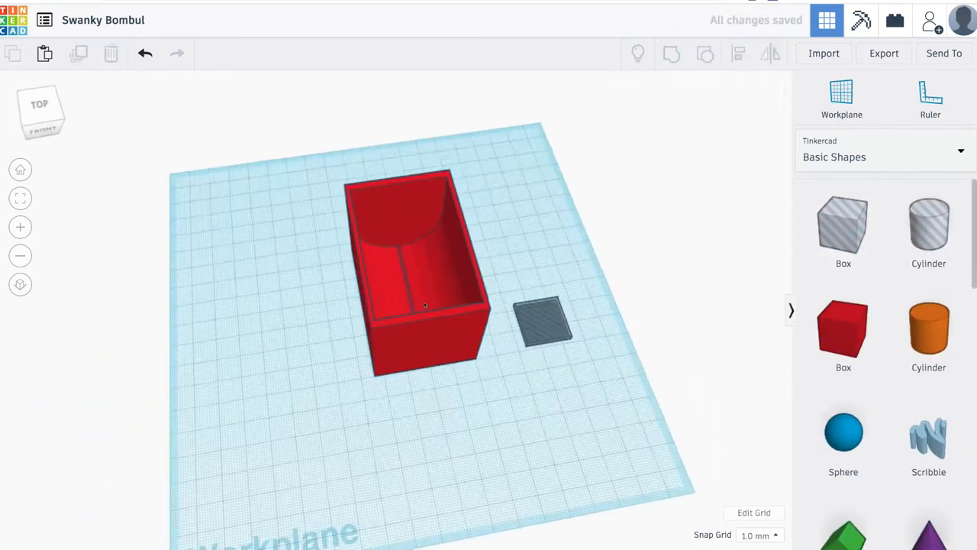
# Place a box hole over the red tray's open top.
pyautogui.click(542, 321)
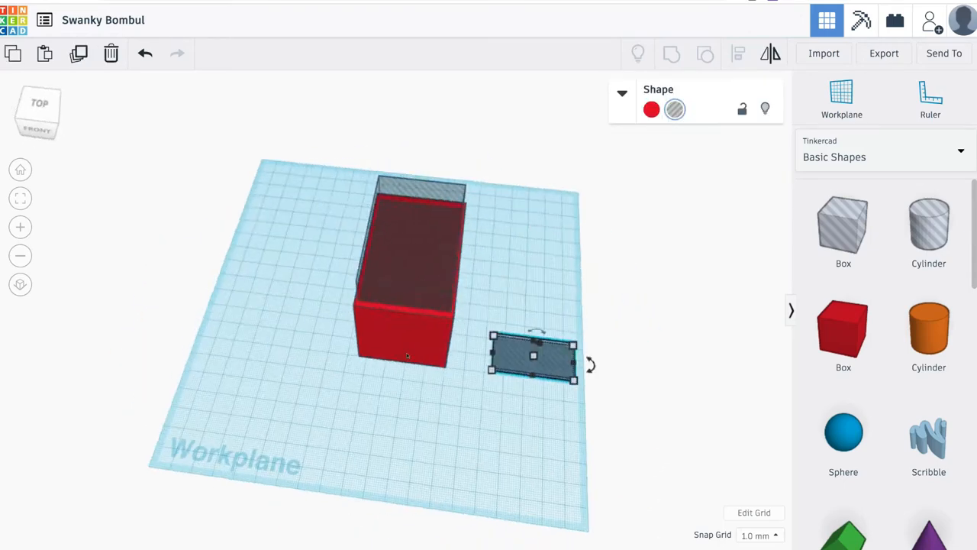
# Recess the red container's top rim and add a flat red lid plate beside it.
pyautogui.click(418, 267)
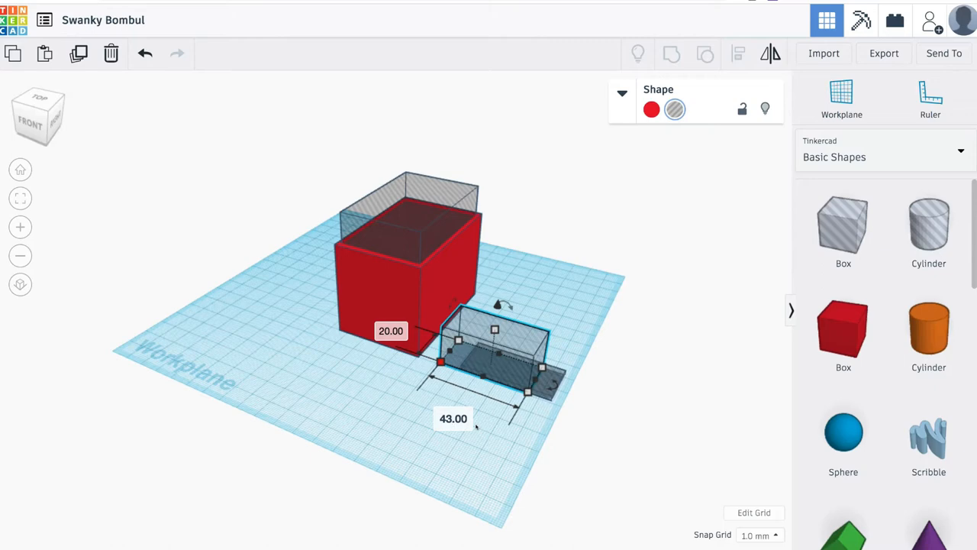
pyautogui.click(456, 486)
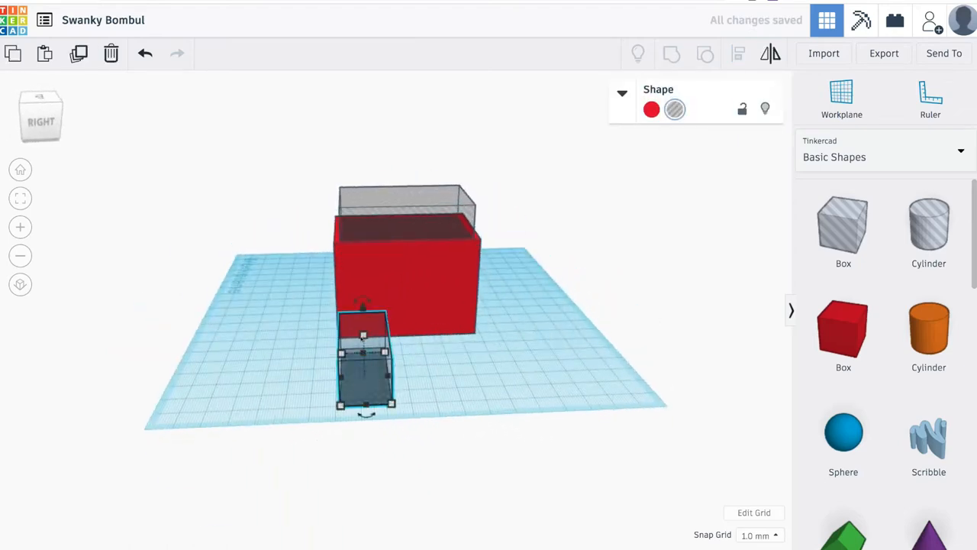
pyautogui.click(407, 275)
pyautogui.write('67-')
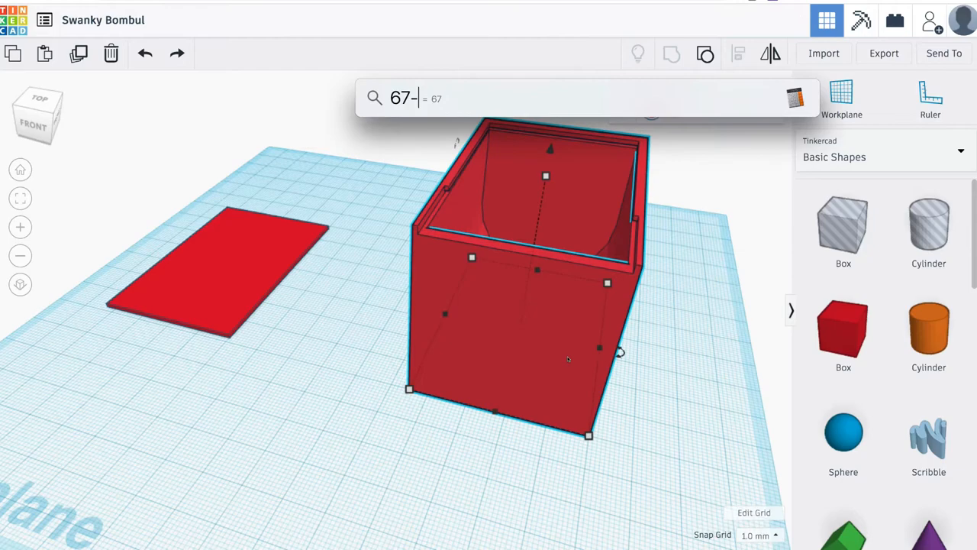
# Compute the lid strip offset (67-61)/2 in Spotlight.
pyautogui.write('(67-61)/2')
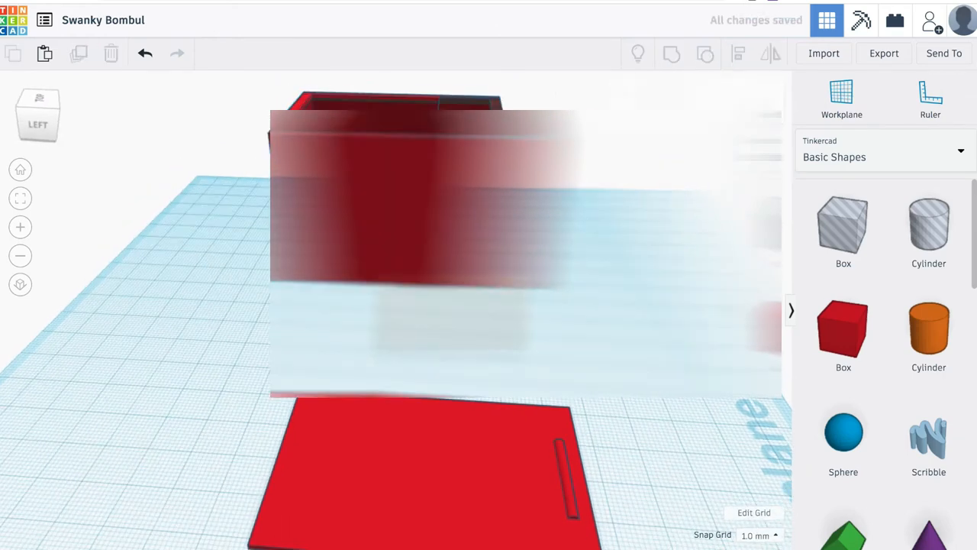
# Calculate ten coin thicknesses, 10×3.3, in Spotlight and extend the sum.
pyautogui.write('10*3.3')
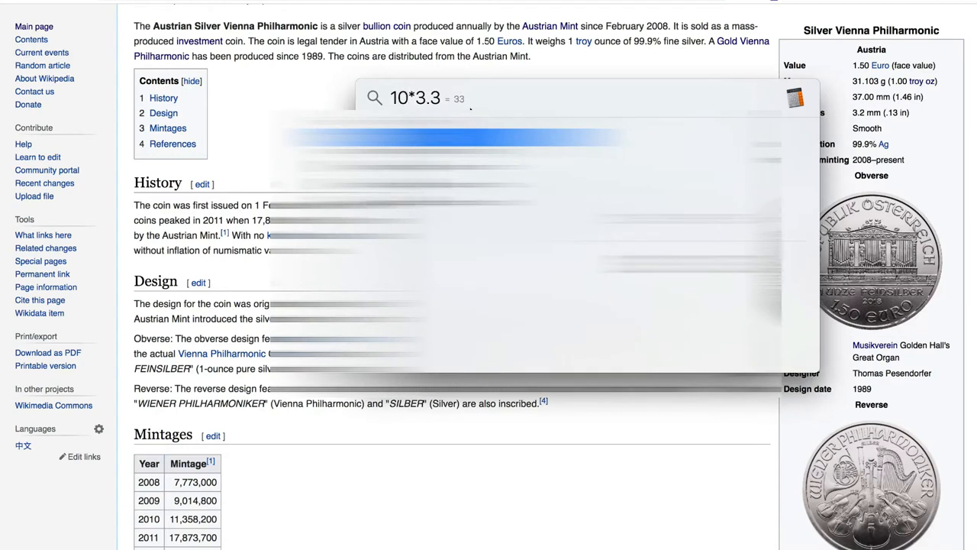
pyautogui.write('+')
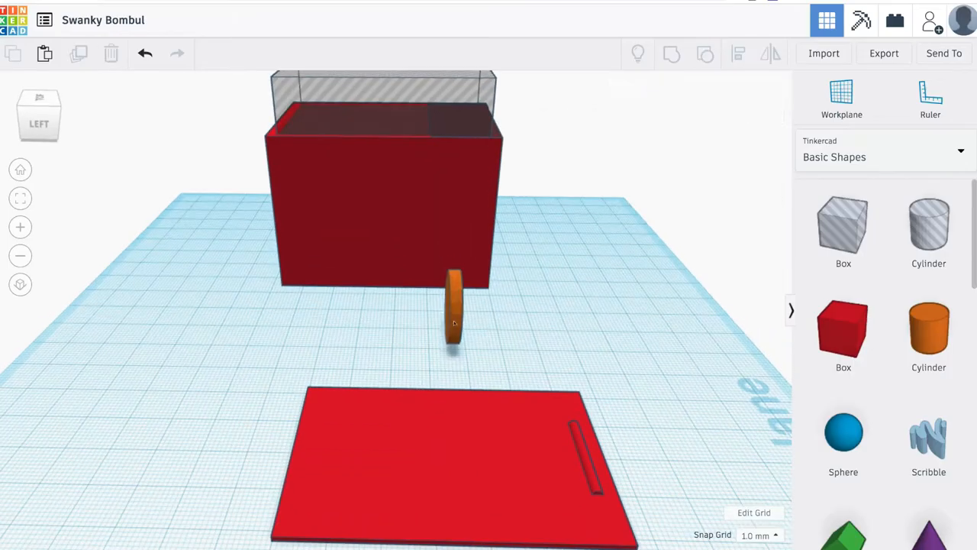
# Select the standing orange coin disc and place a copy beside it.
pyautogui.click(454, 313)
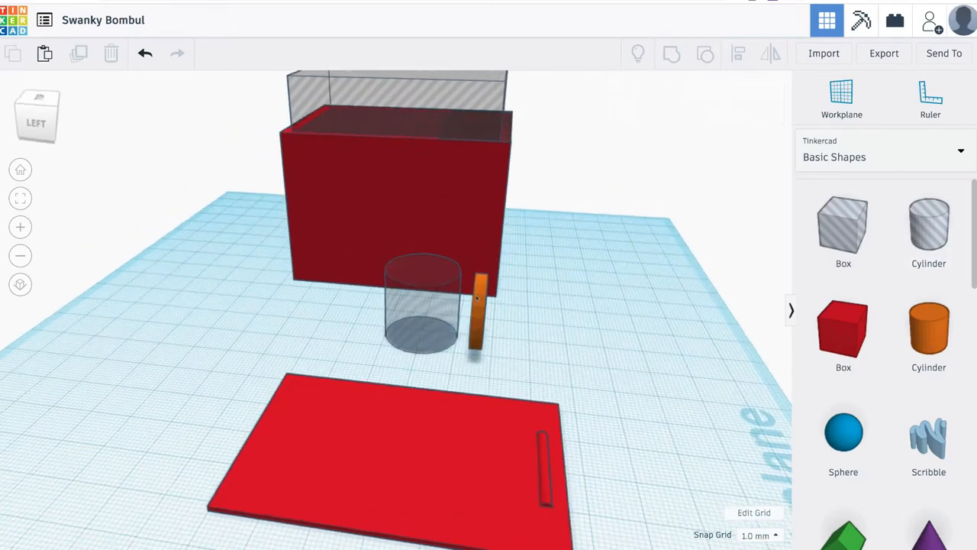
pyautogui.click(480, 302)
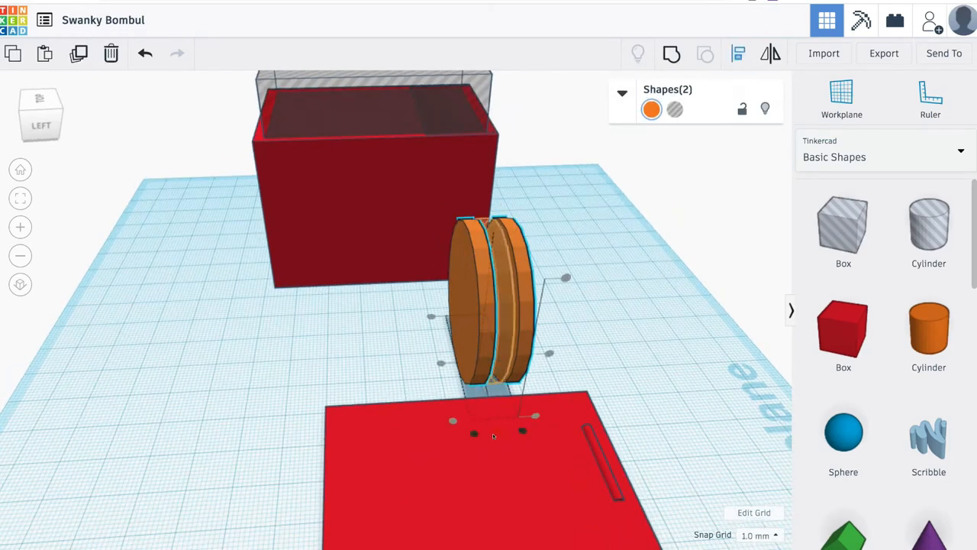
# Position the duplicate disc flush against the solid disc and set it to Hole.
pyautogui.moveTo(493, 298); pyautogui.dragTo(501, 306)
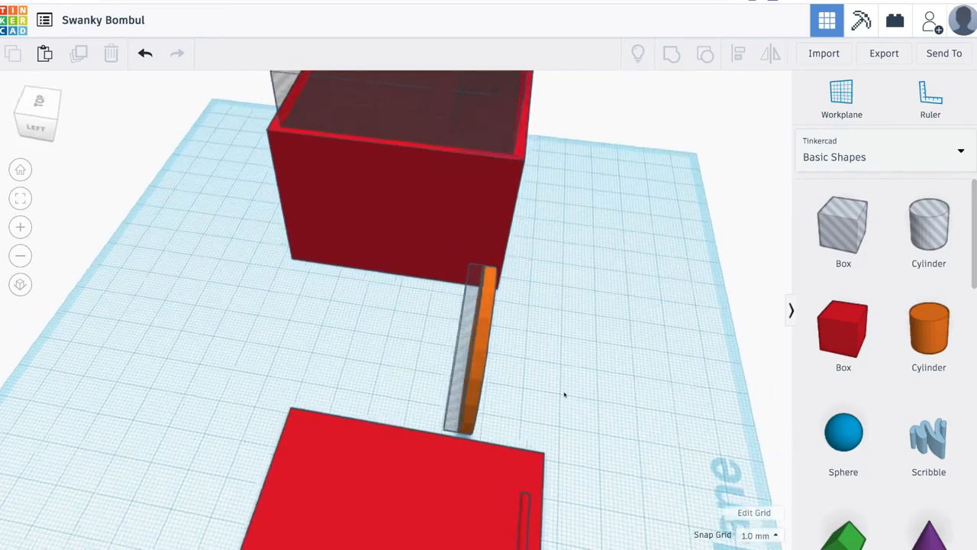
pyautogui.click(493, 344)
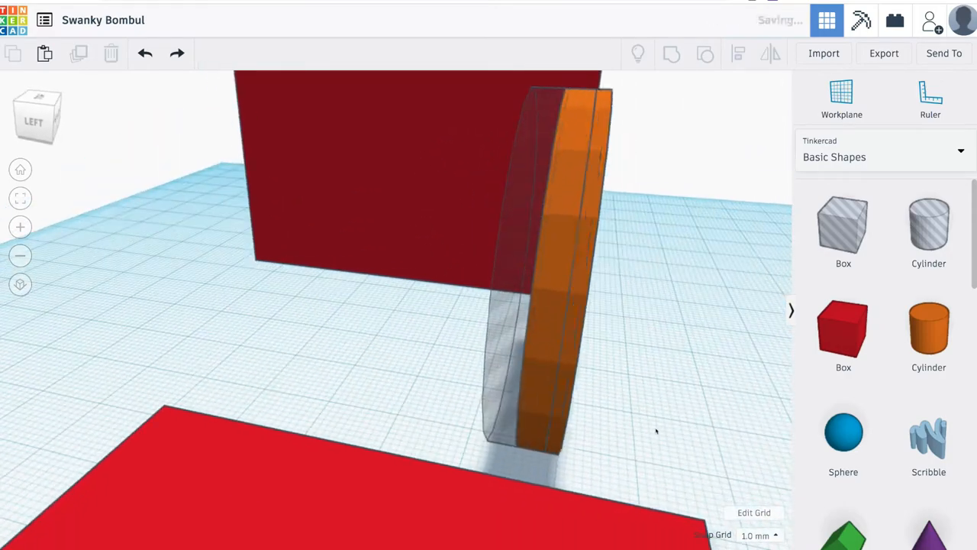
# Duplicate the orange disc and move the copy to the row's end, offset -6.55.
pyautogui.click(557, 229)
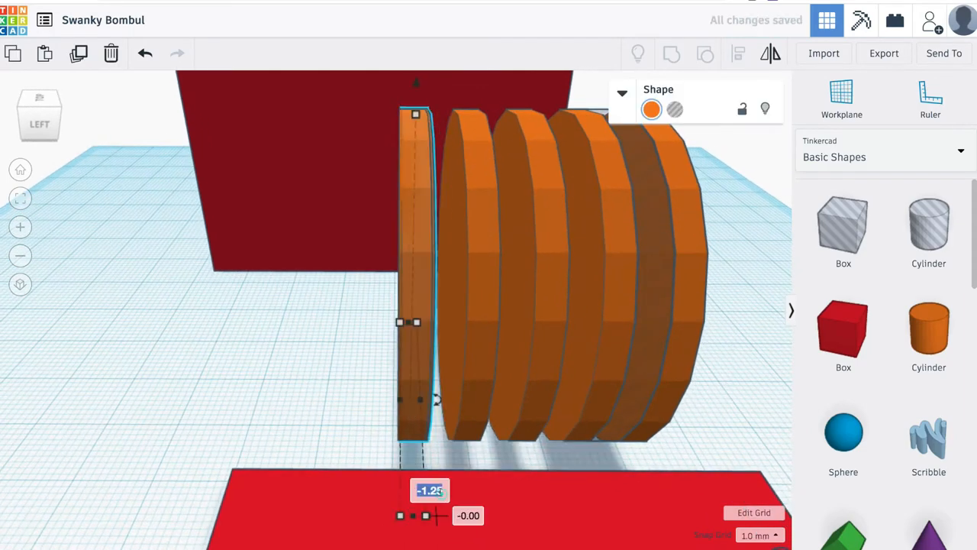
pyautogui.moveTo(416, 321); pyautogui.dragTo(356, 321)
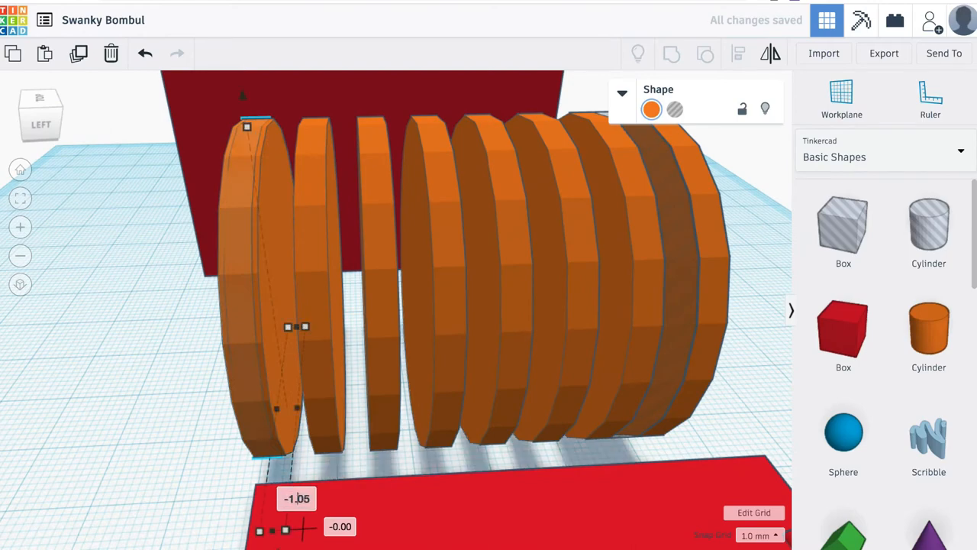
pyautogui.write('-6.55')
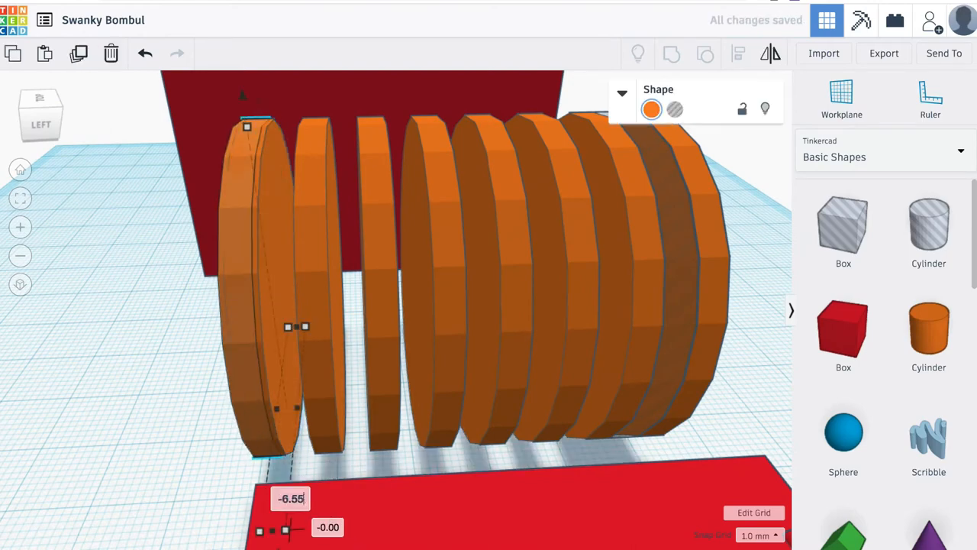